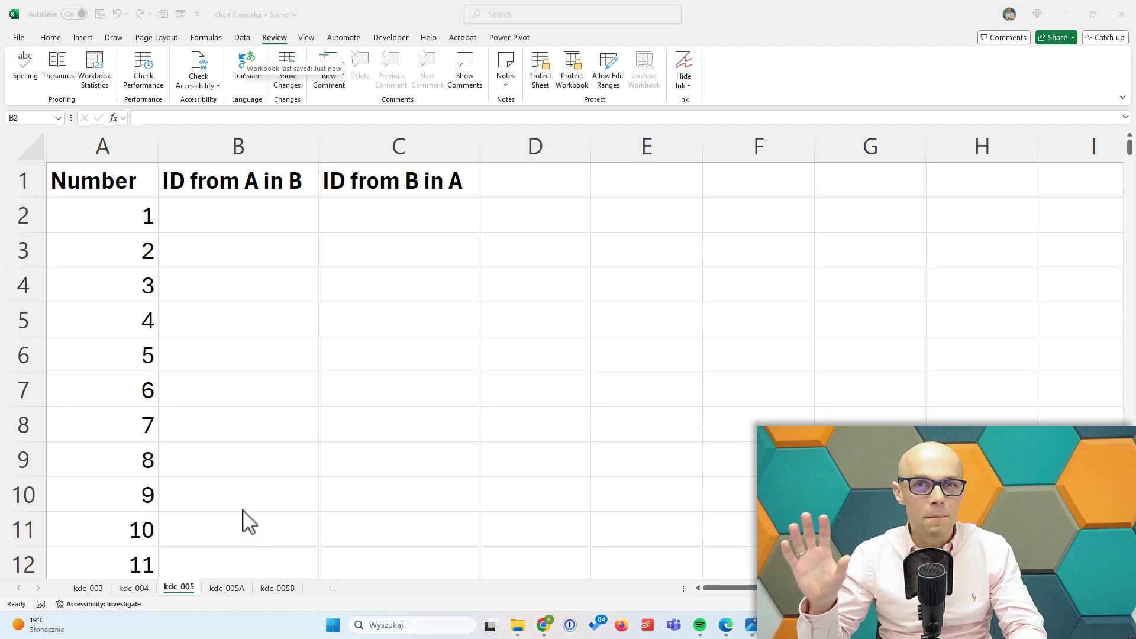
{"action": "mouse_move", "coordinate": [274, 595]}
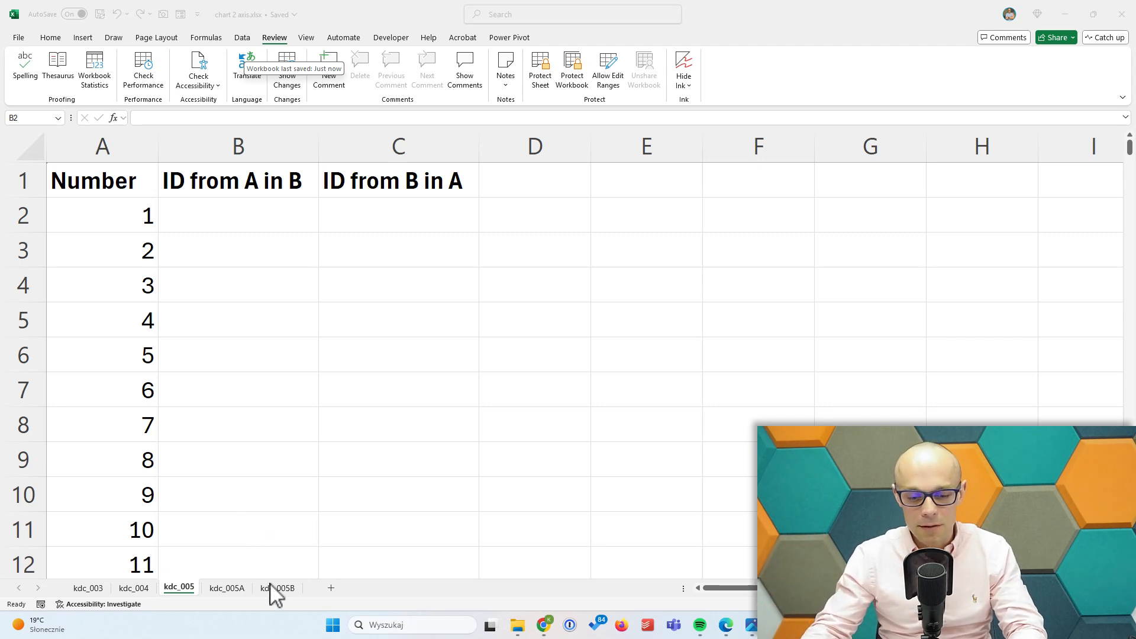
- Review the kdc_005A and kdc_005B ID lists, then select C2 on kdc_005A
{"action": "left_click", "coordinate": [226, 588]}
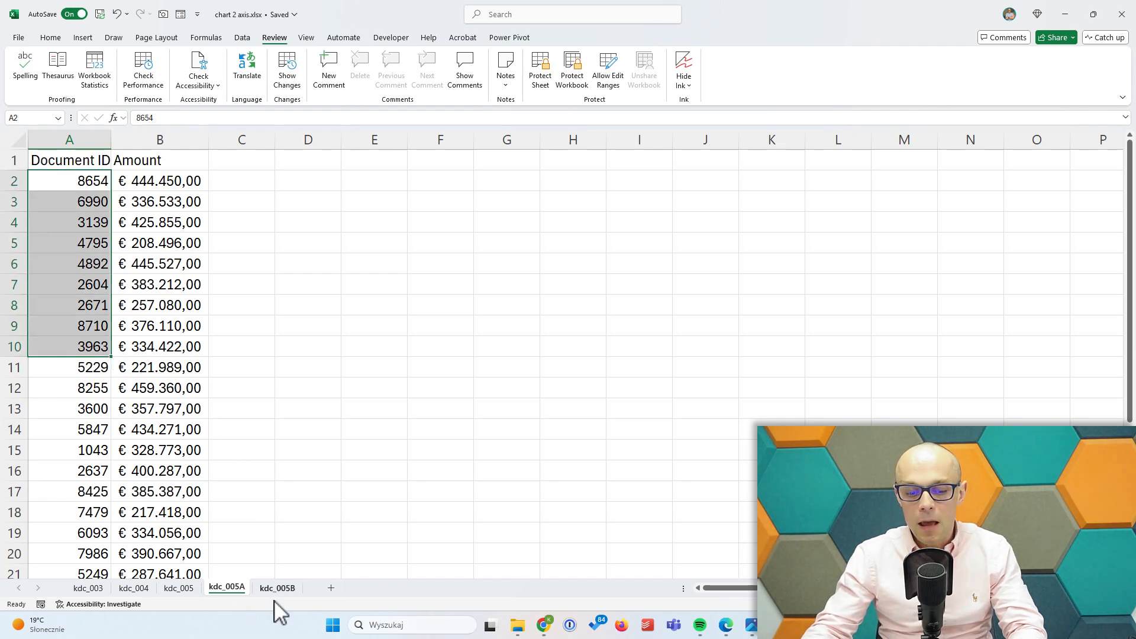
{"action": "left_click", "coordinate": [277, 588]}
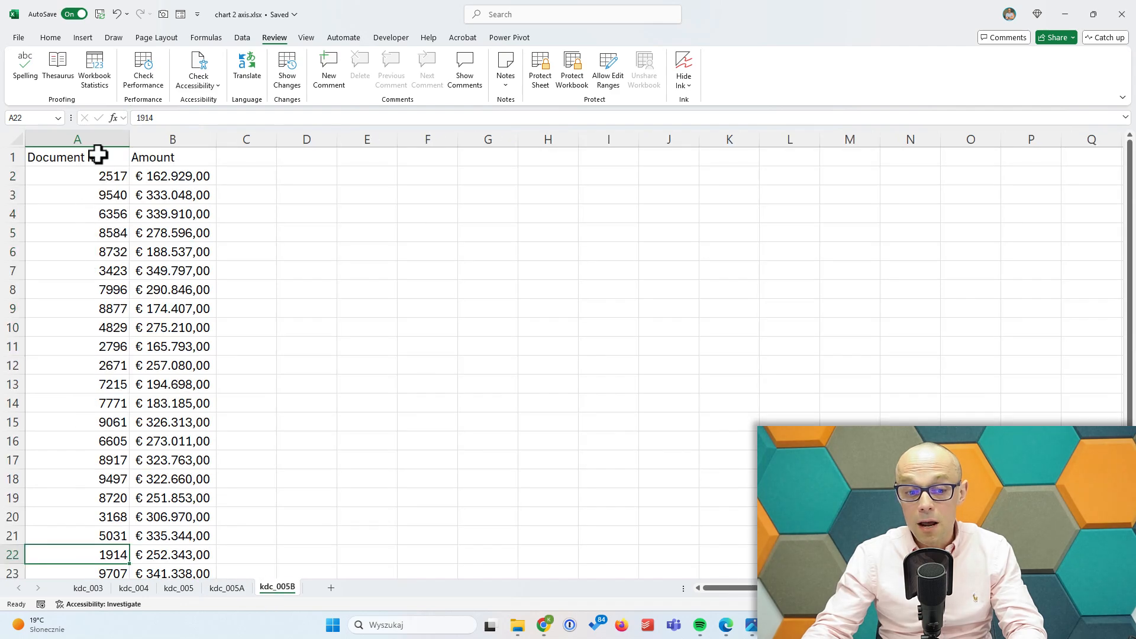
{"action": "left_click", "coordinate": [226, 588]}
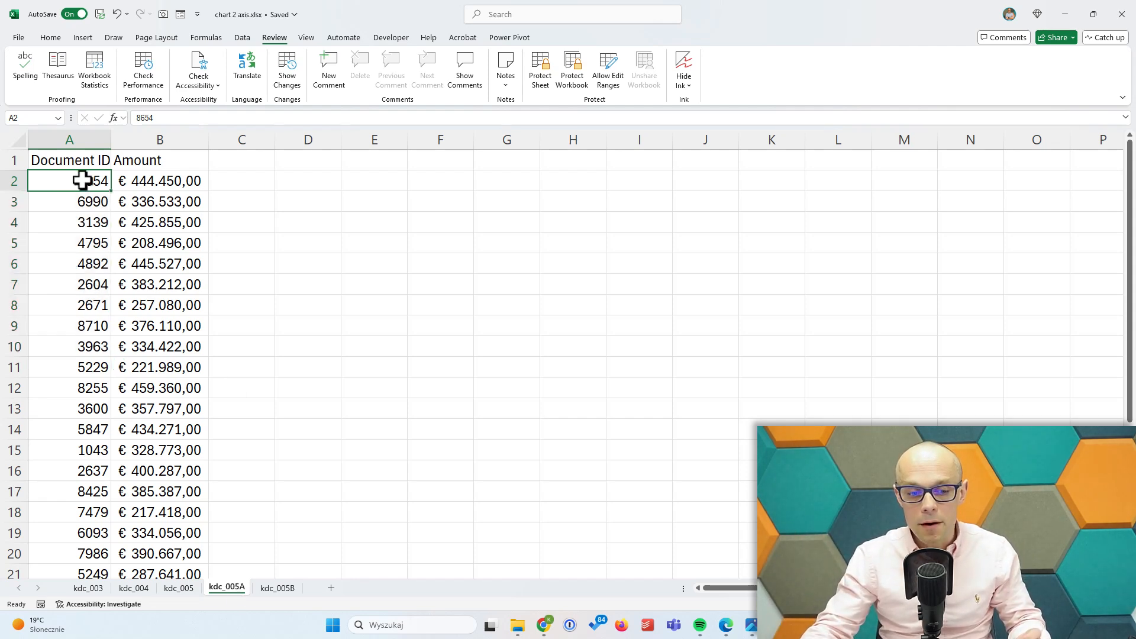
{"action": "mouse_move", "coordinate": [94, 195]}
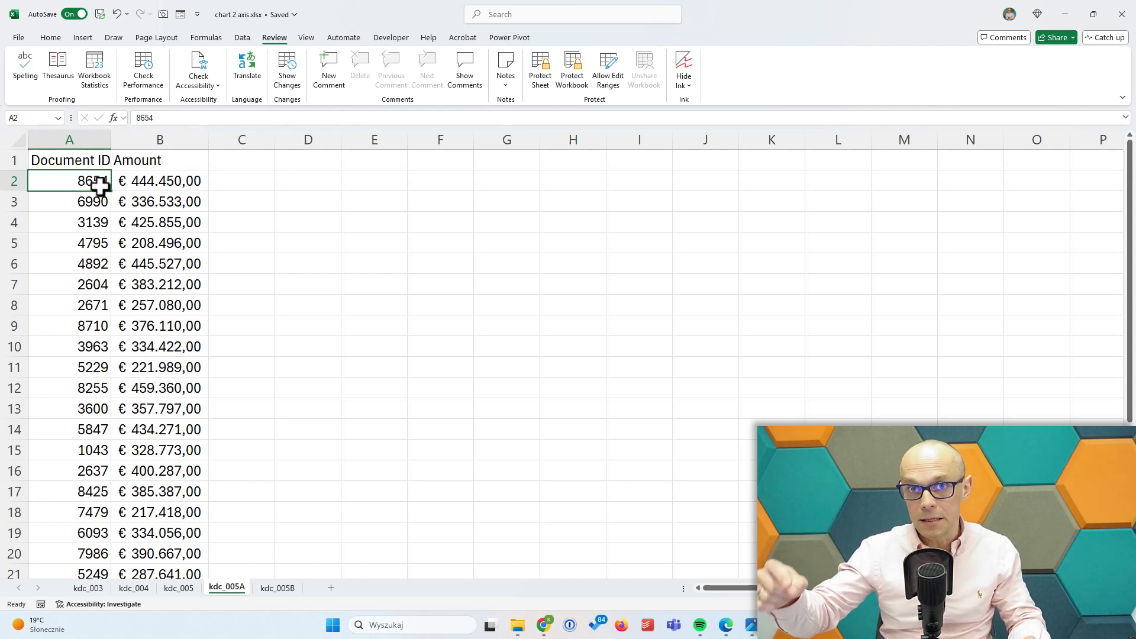
{"action": "left_click", "coordinate": [242, 180]}
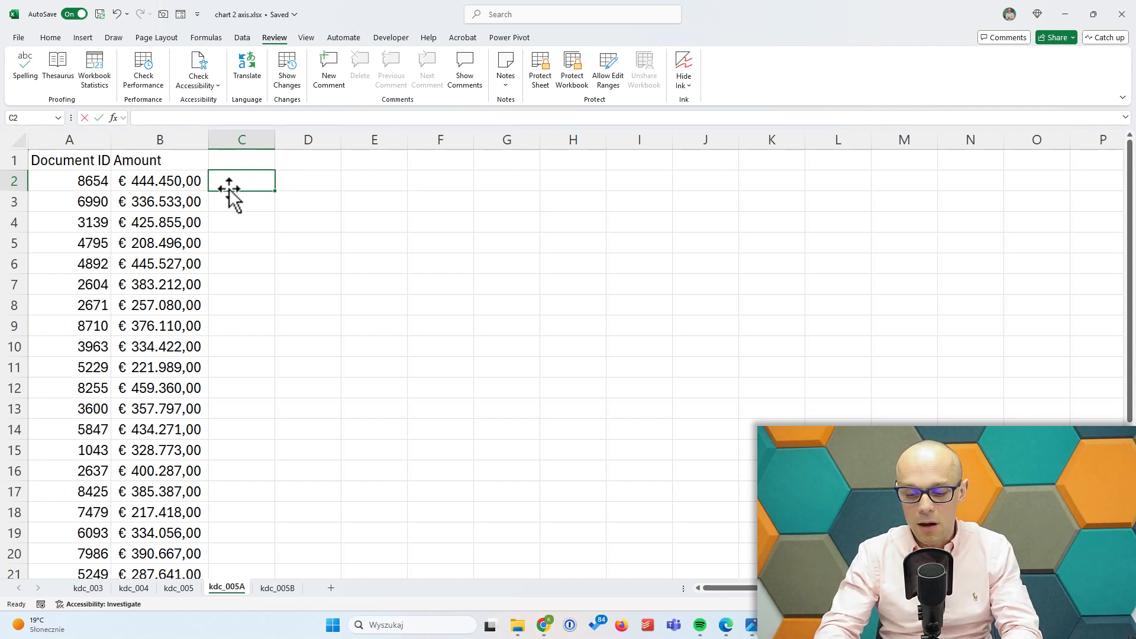
- Enter =XLOOKUP(A2;kdc_005B!A:A;kdc_005B!A:A;"") in C2 to check the first ID against list B
{"action": "type", "text": "=XLOOKUP("}
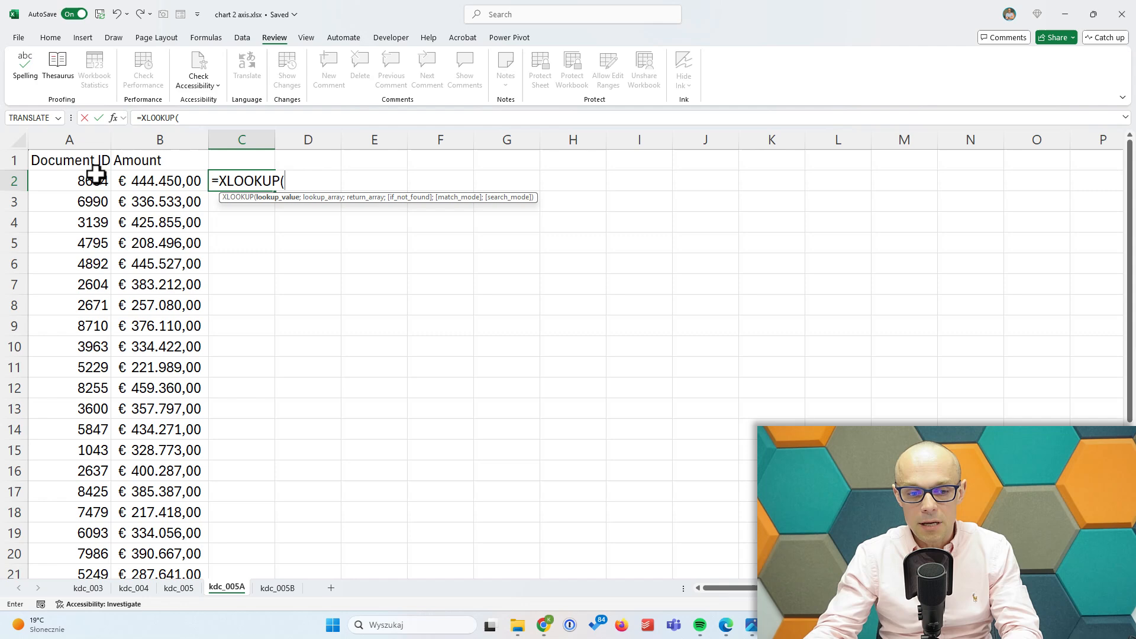
{"action": "left_click", "coordinate": [69, 180]}
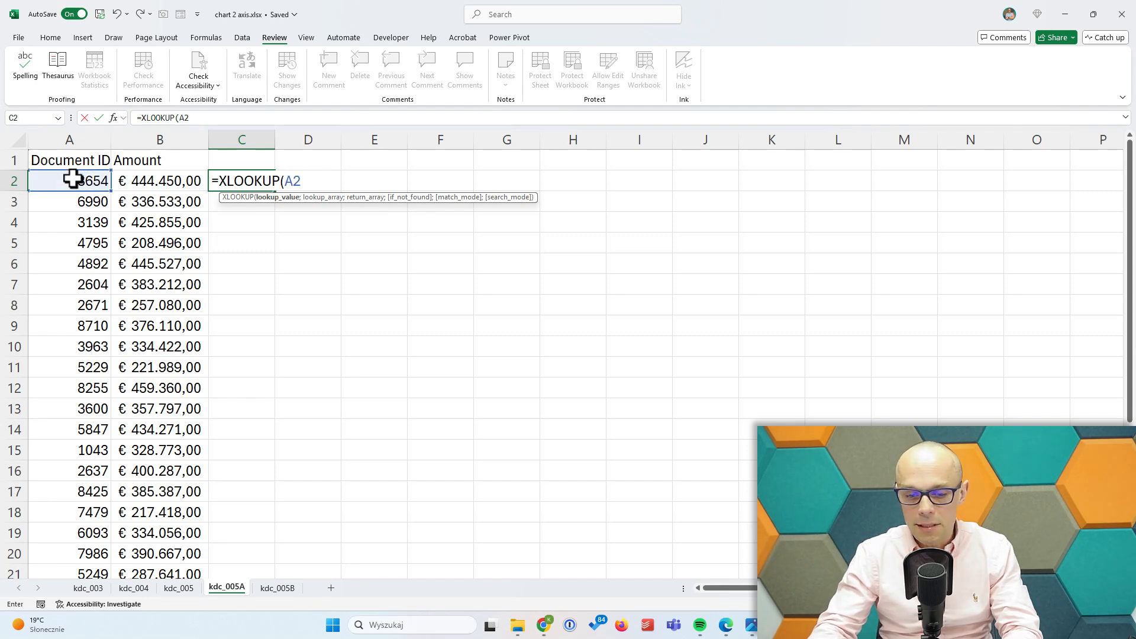
{"action": "type", "text": ";kdc_005B!A:A"}
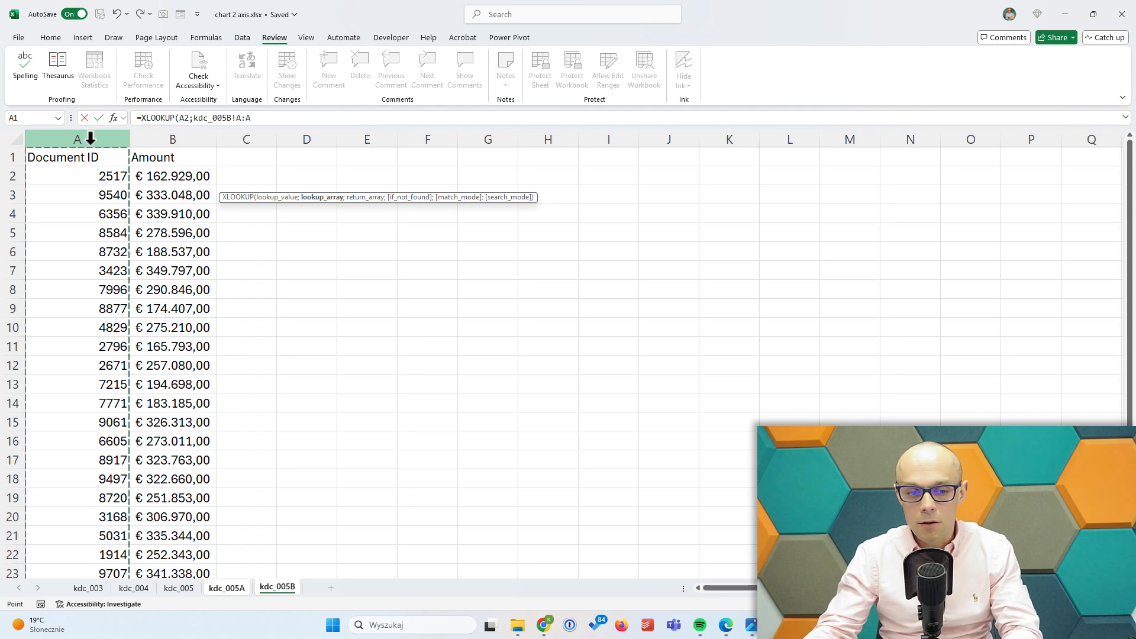
{"action": "type", "text": ";"}
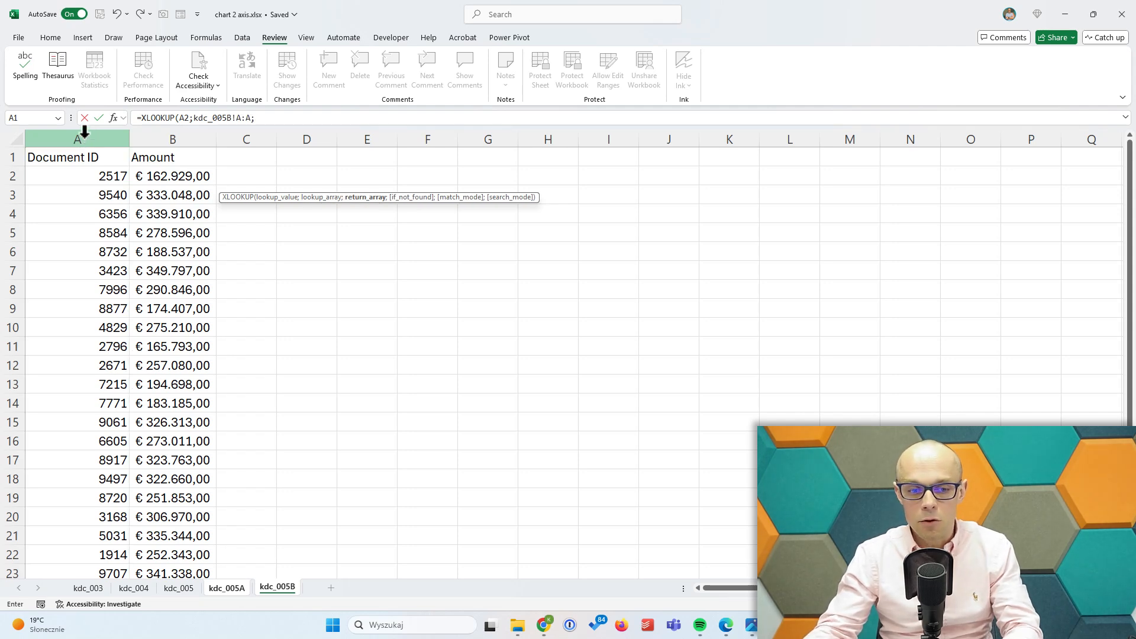
{"action": "type", "text": "kdc_005B!A:A"}
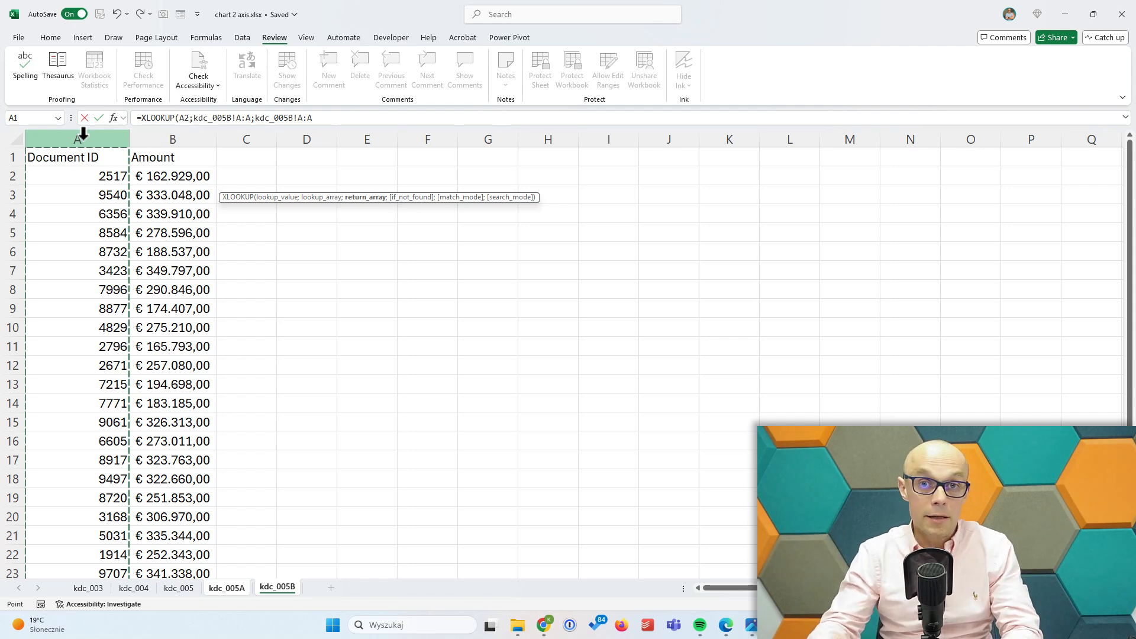
{"action": "type", "text": ";\""}
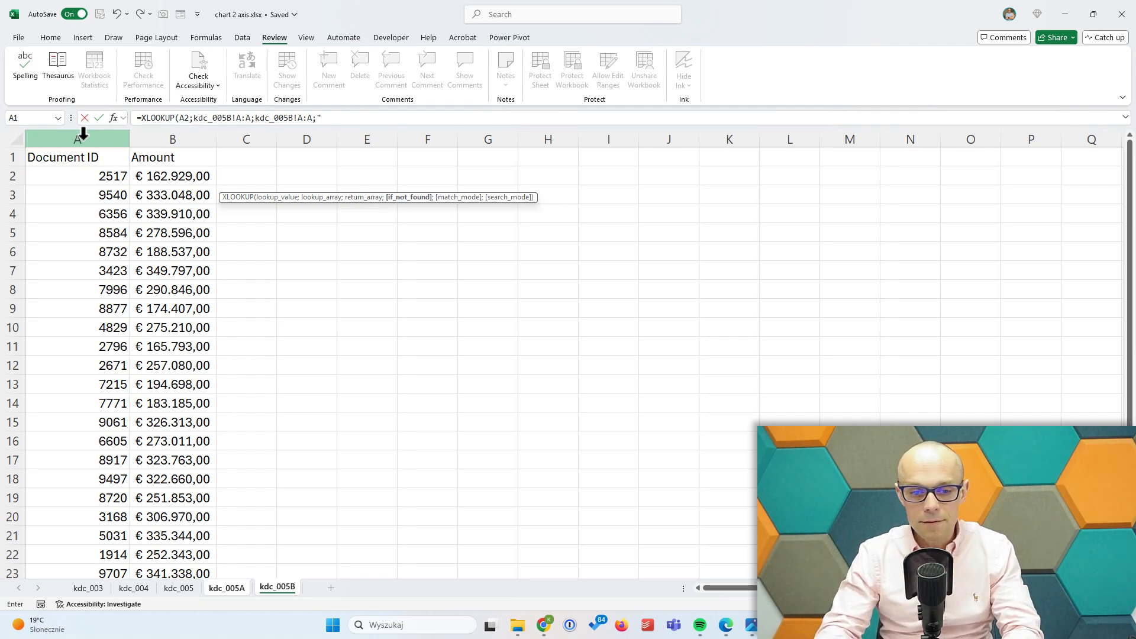
{"action": "left_click", "coordinate": [226, 588]}
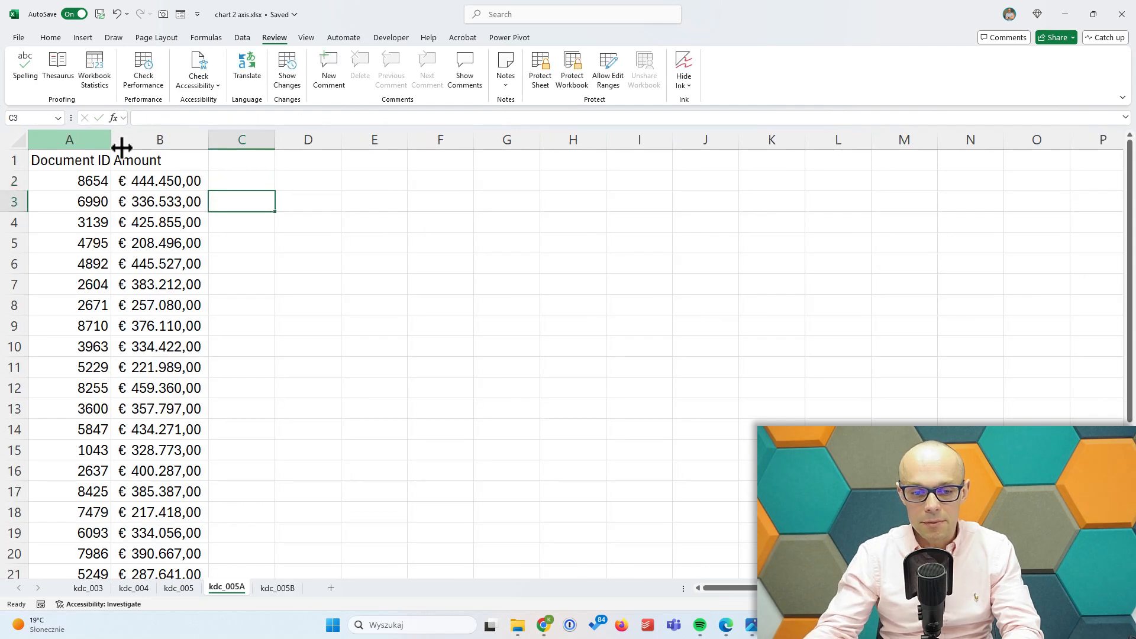
- Fill the lookup down column C, revealing 2671 as present in both lists, and select column C
{"action": "left_click", "coordinate": [241, 180]}
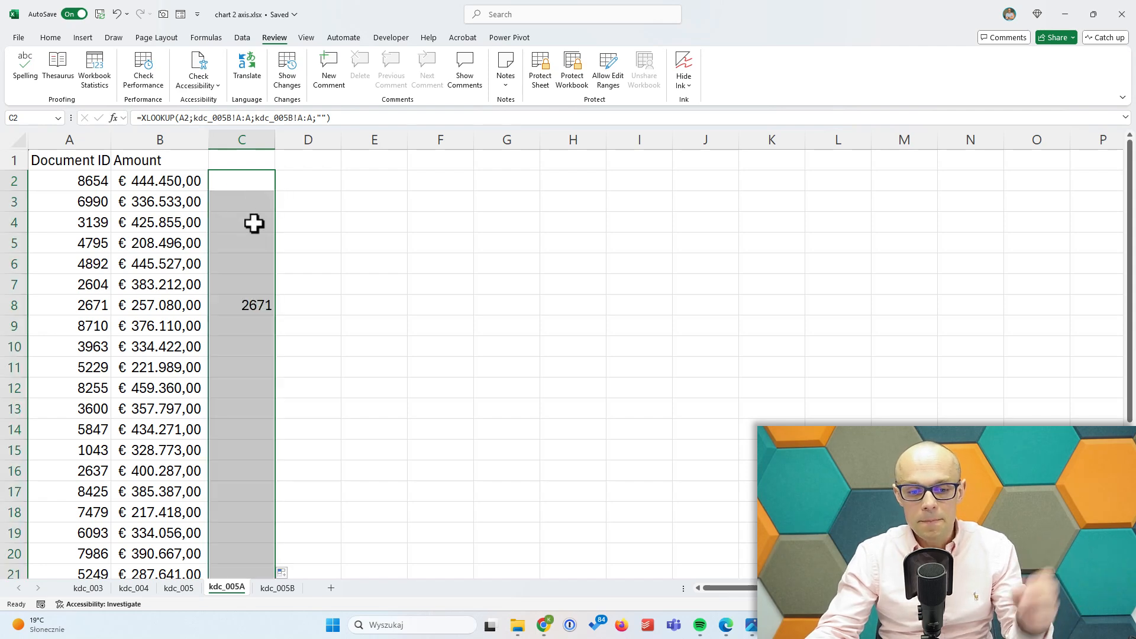
{"action": "left_click", "coordinate": [241, 306]}
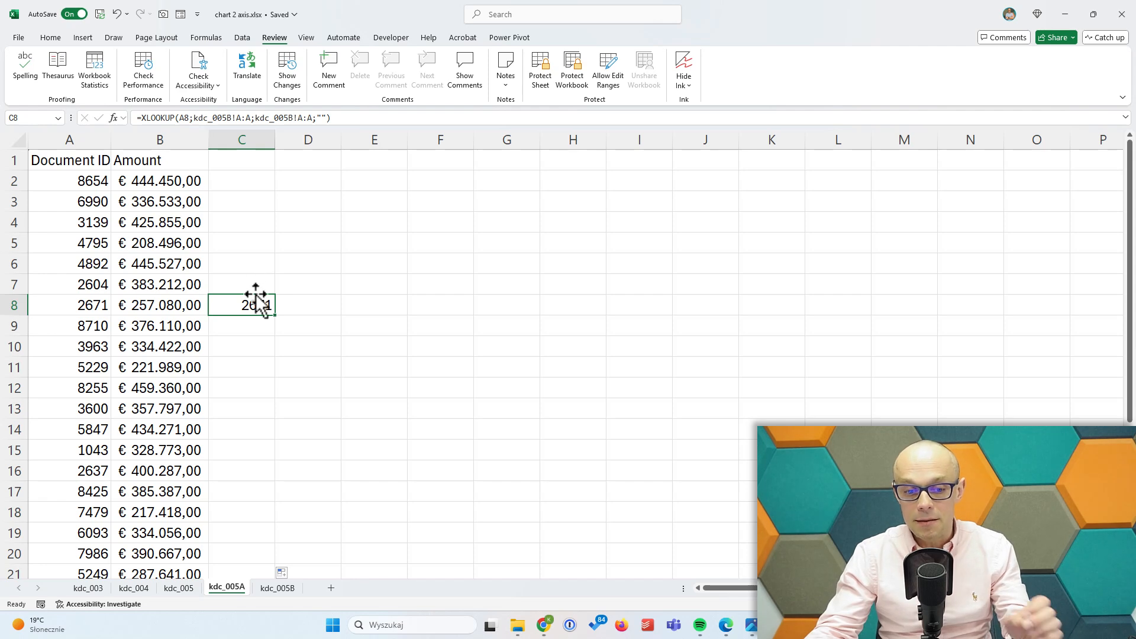
{"action": "mouse_move", "coordinate": [255, 290]}
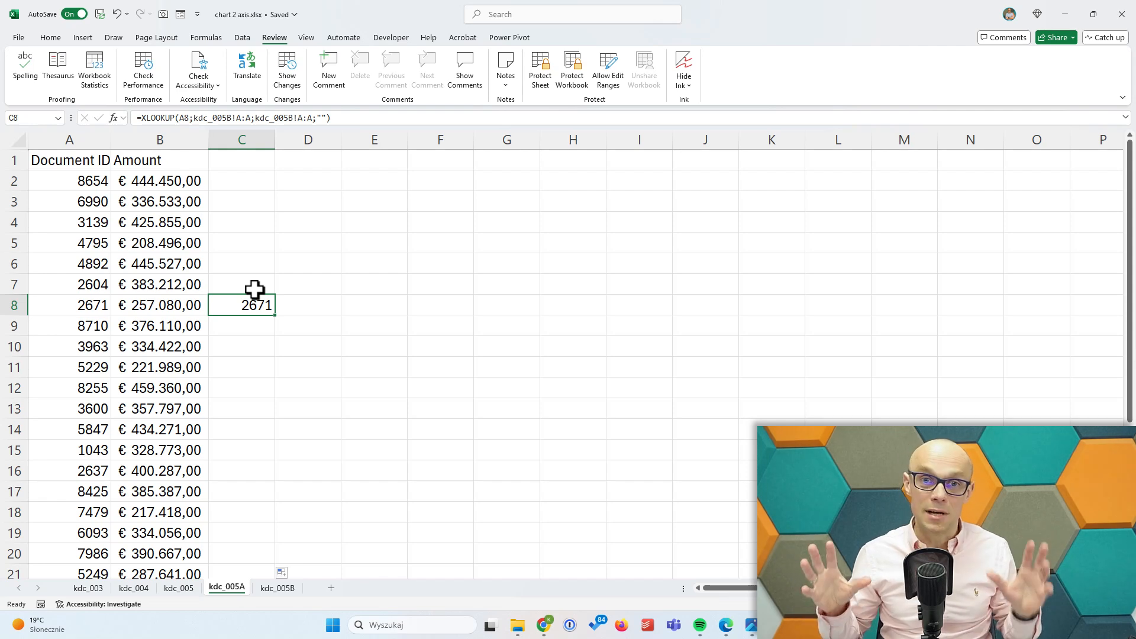
{"action": "left_click", "coordinate": [242, 140]}
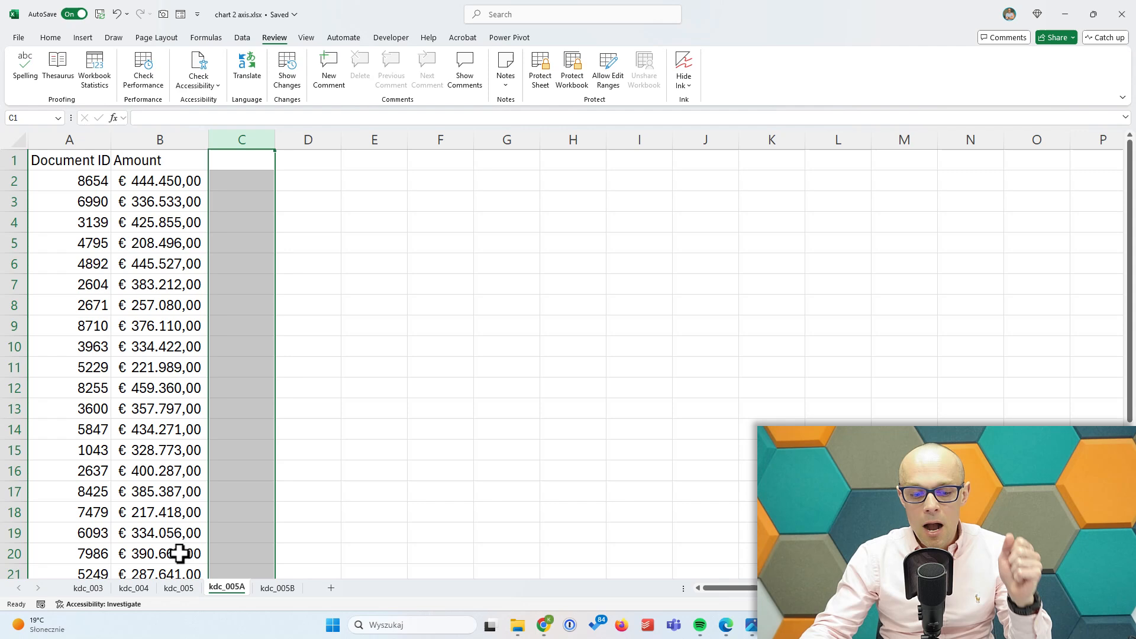
- Switch back to the kdc_005 summary sheet
{"action": "left_click", "coordinate": [179, 588]}
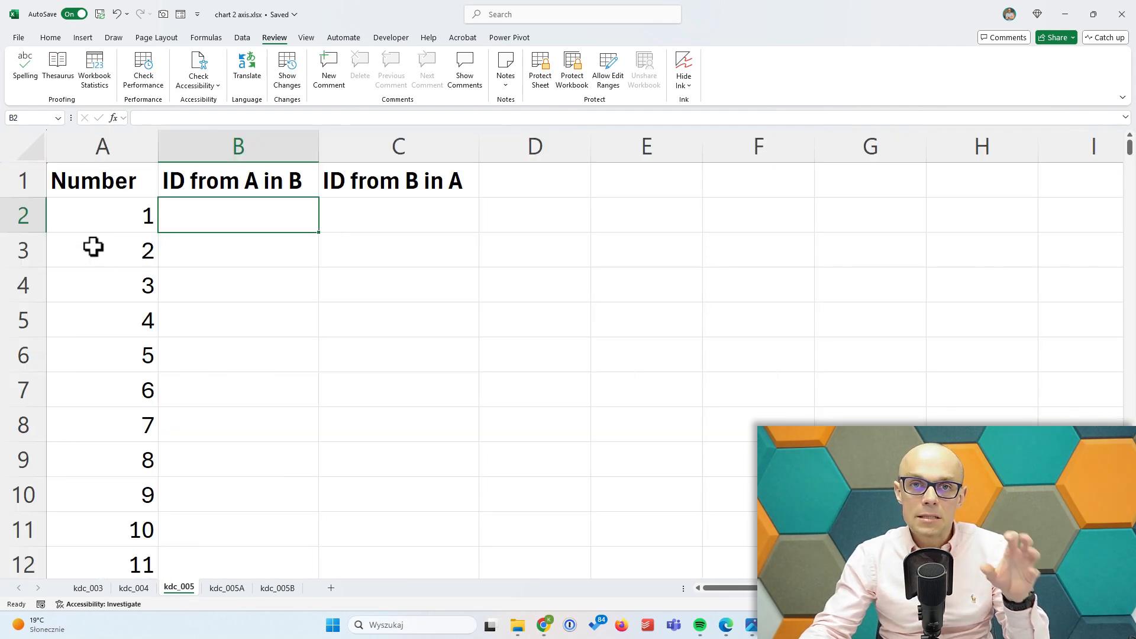
{"action": "mouse_move", "coordinate": [129, 212]}
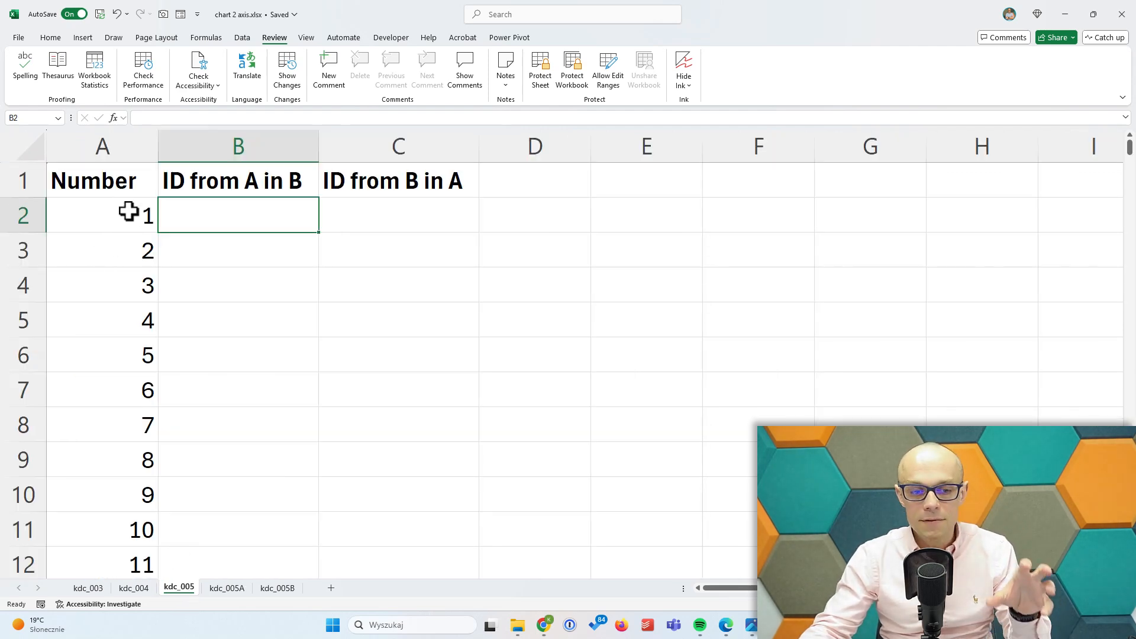
{"action": "mouse_move", "coordinate": [135, 225]}
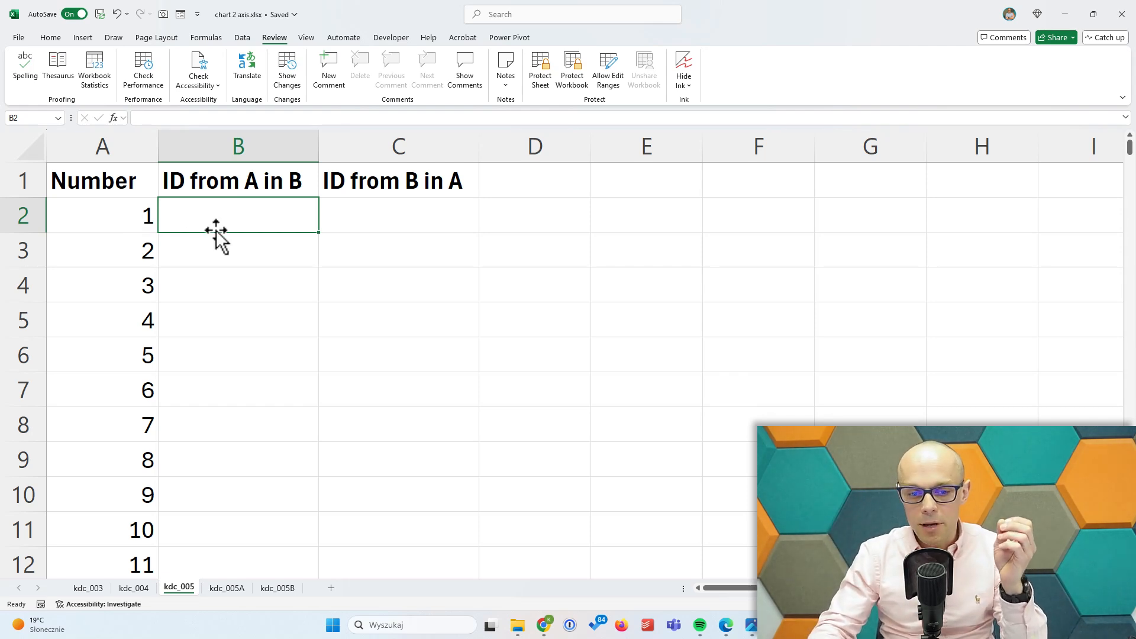
- Enter =XLOOKUP(kdc_005A!A2;kdc_005B!A:A;kdc_005B!A:A;"") in B2 on kdc_005
{"action": "type", "text": "=xl"}
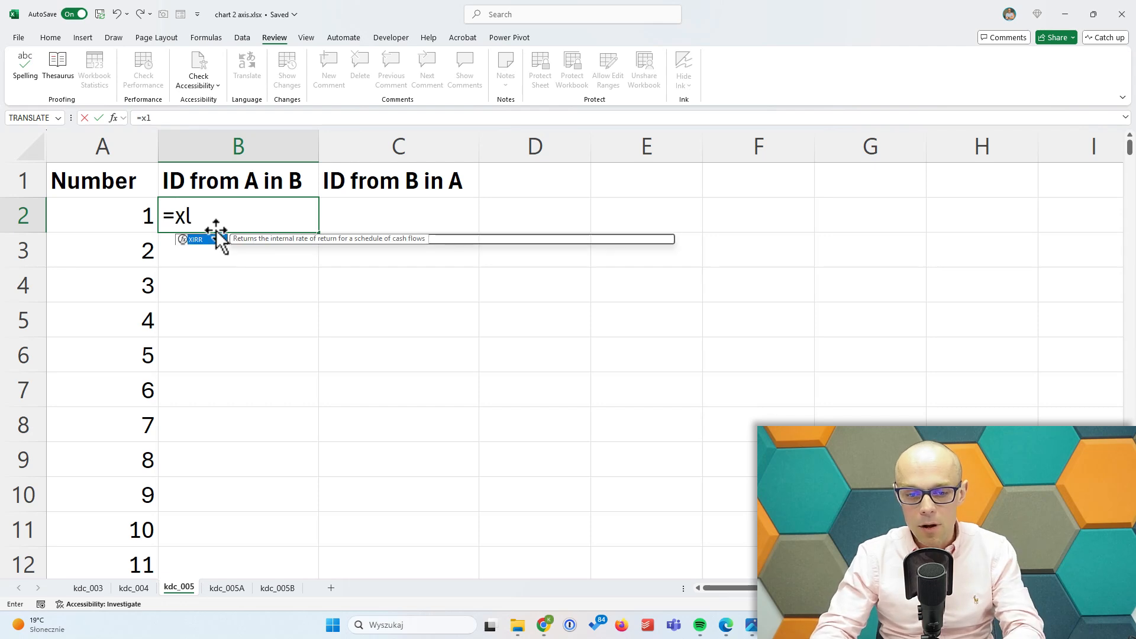
{"action": "type", "text": "LOOKUP("}
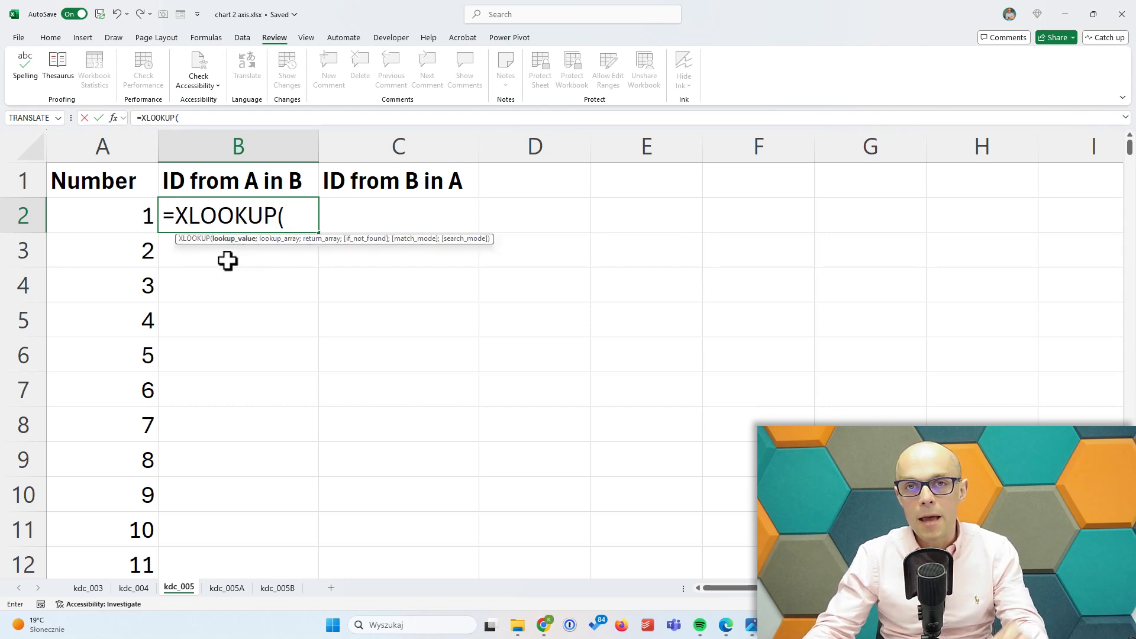
{"action": "mouse_move", "coordinate": [284, 440]}
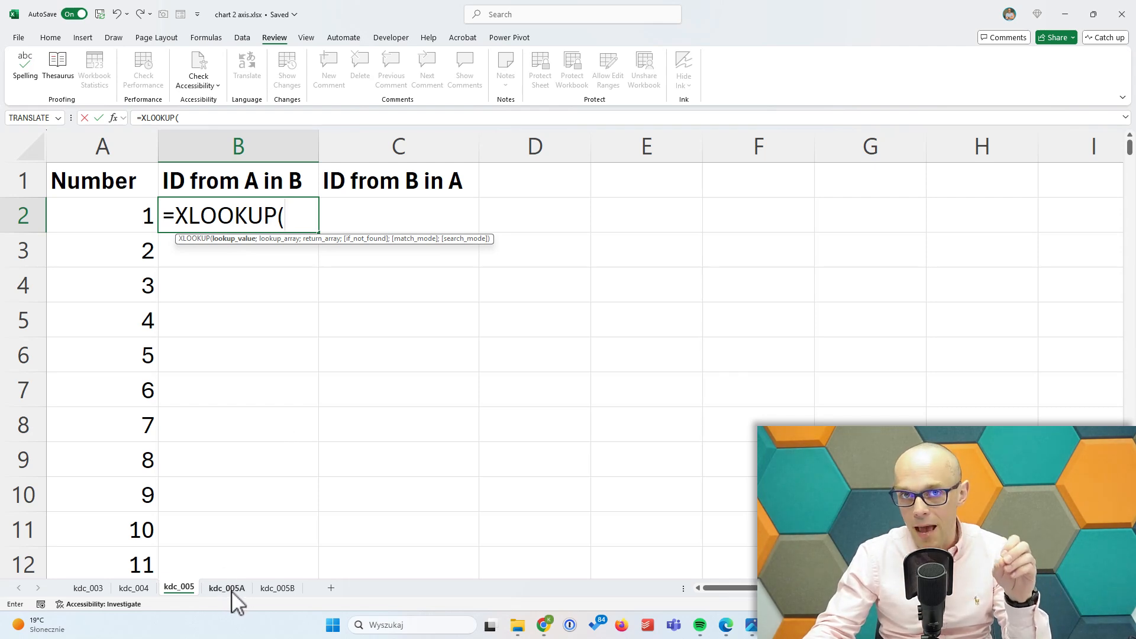
{"action": "left_click", "coordinate": [226, 588]}
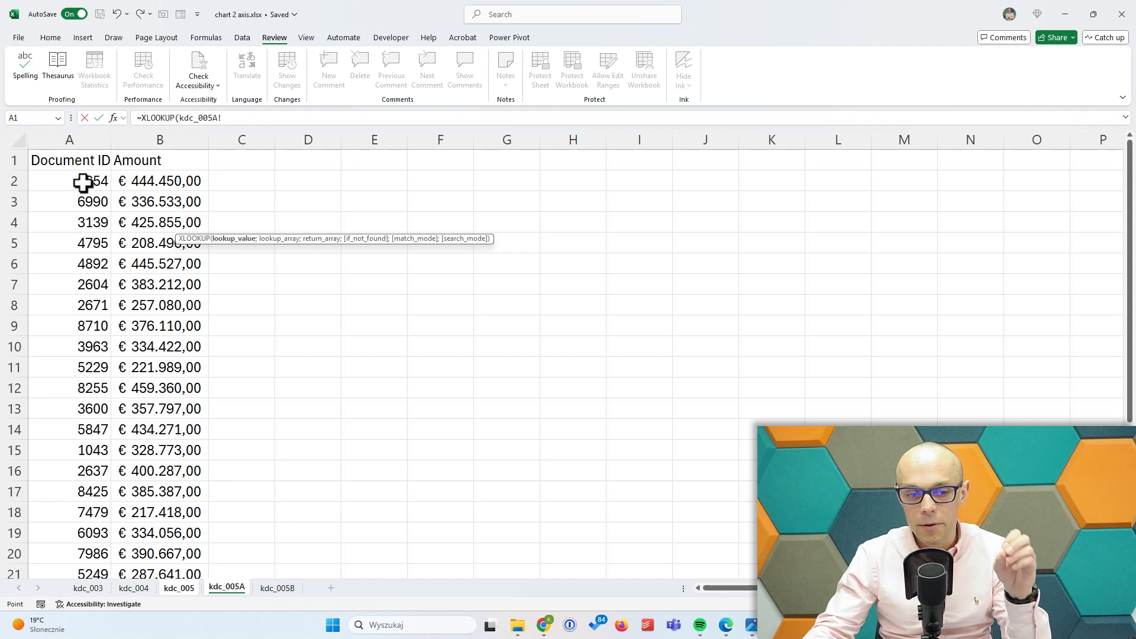
{"action": "left_click", "coordinate": [70, 180]}
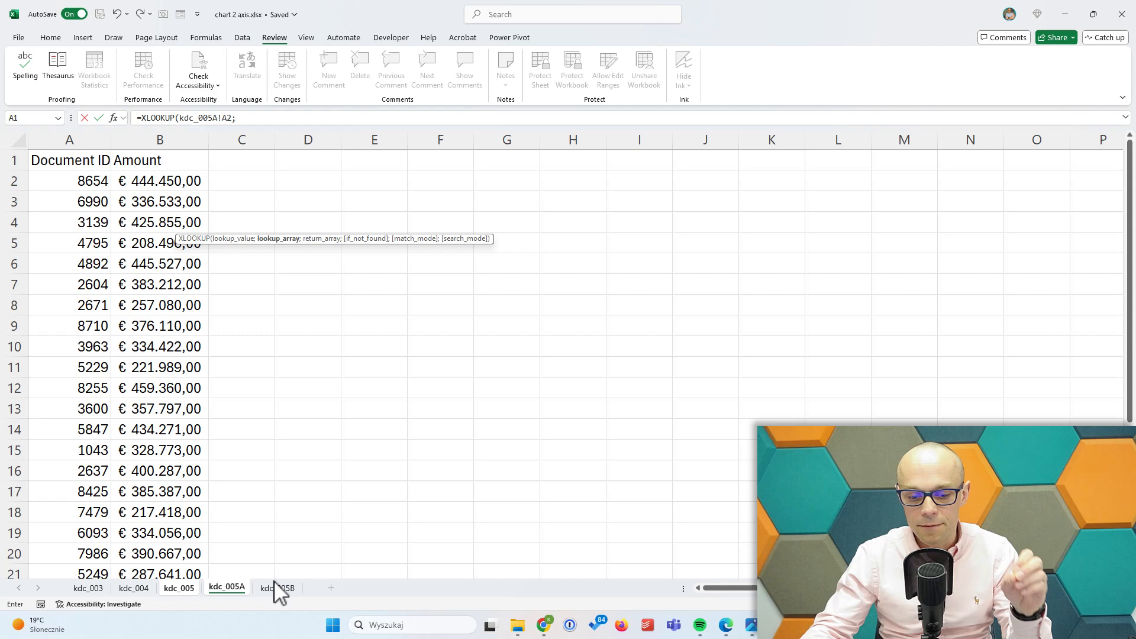
{"action": "left_click", "coordinate": [277, 586]}
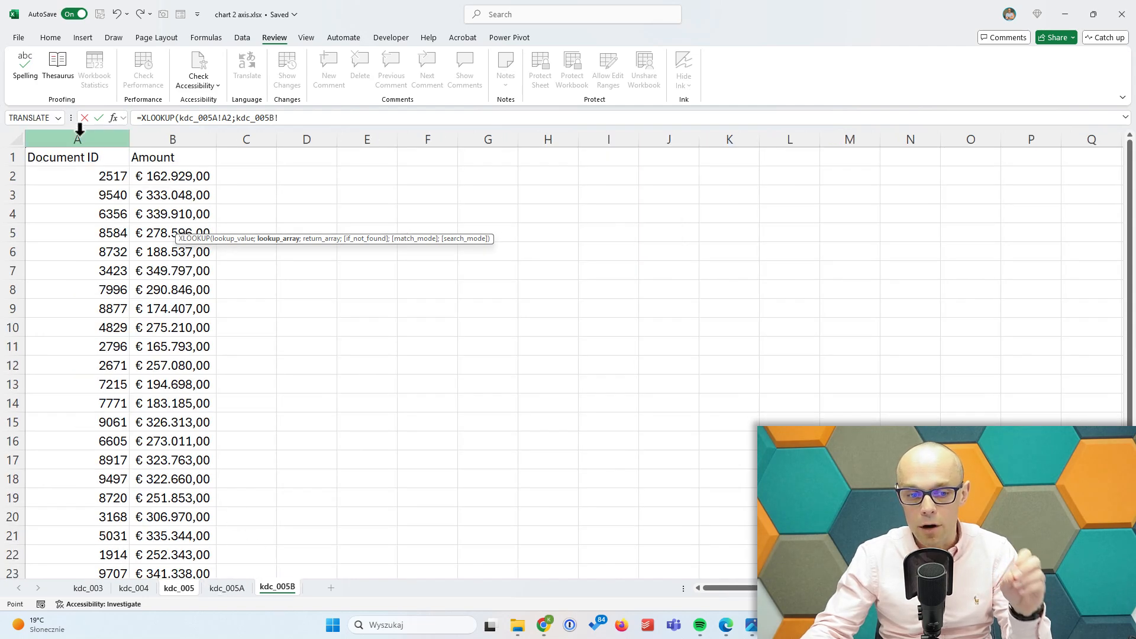
{"action": "type", "text": "A:A;"}
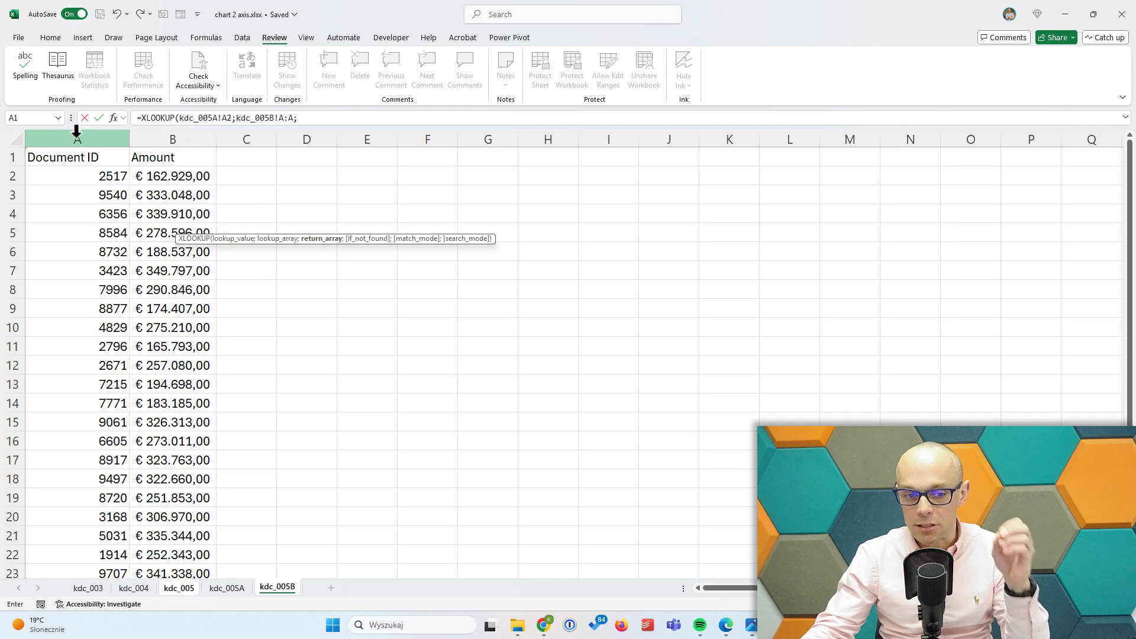
{"action": "type", "text": ";kdc_005B!A:A"}
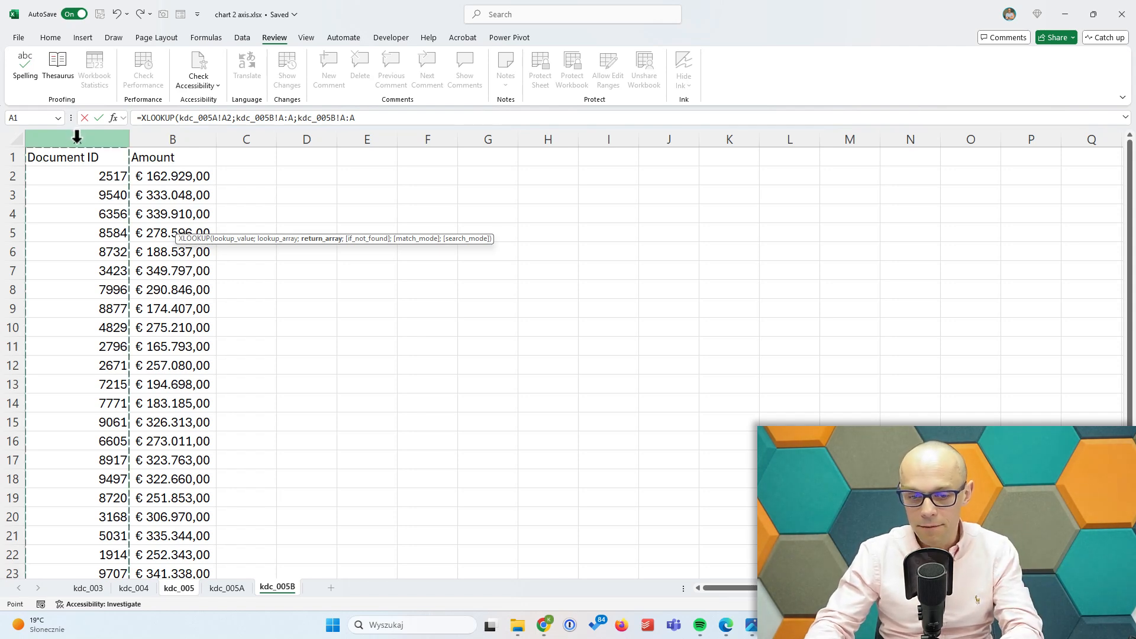
{"action": "left_click", "coordinate": [179, 588]}
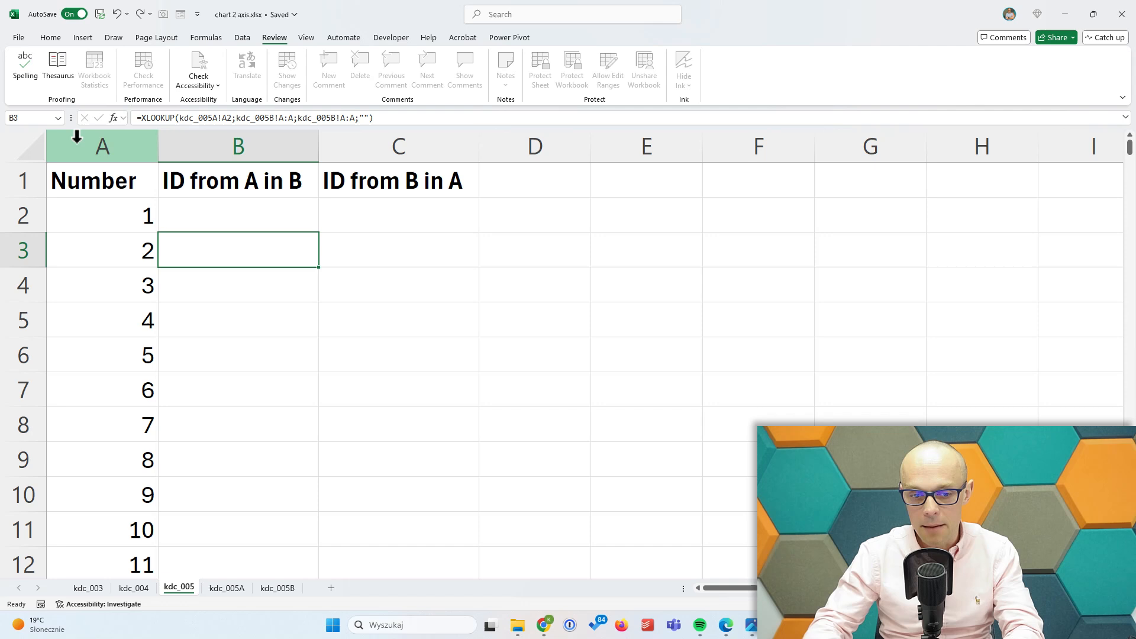
- Fill the B2 lookup down column B, showing matches such as 2671 in row 8
{"action": "left_click", "coordinate": [238, 215]}
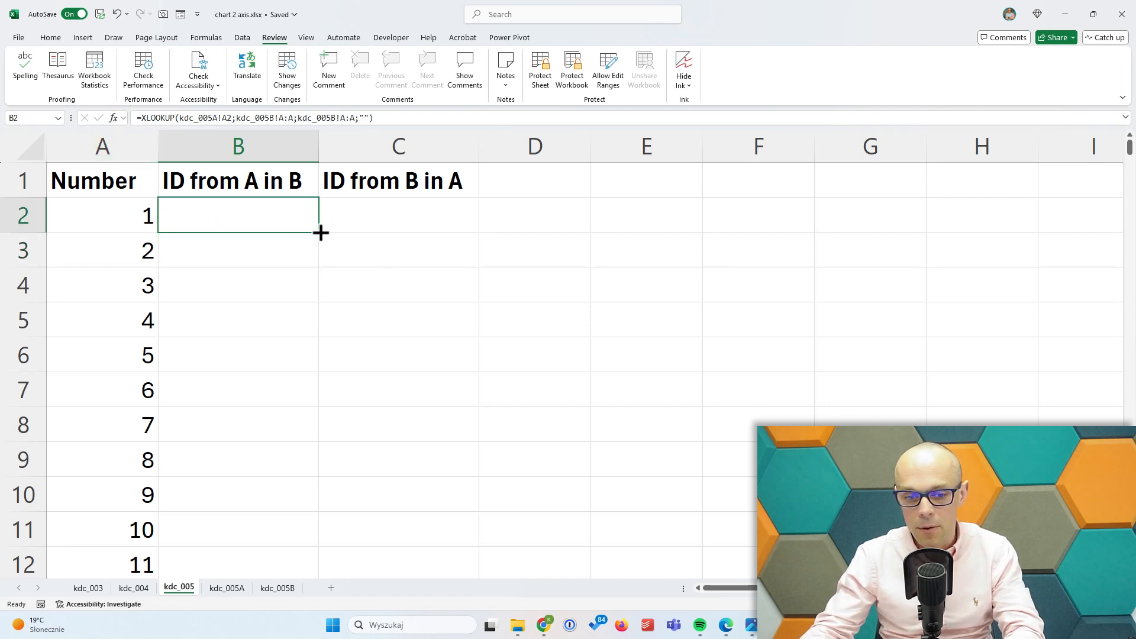
{"action": "scroll", "scroll_direction": "down", "scroll_amount": 3}
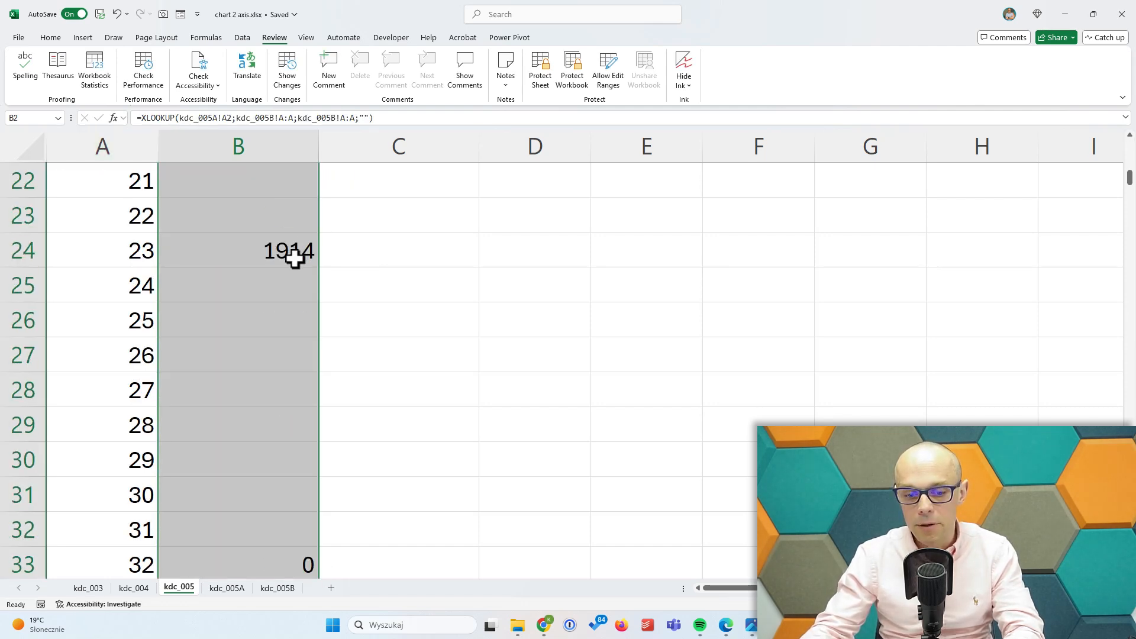
{"action": "scroll", "scroll_direction": "up", "scroll_amount": 3}
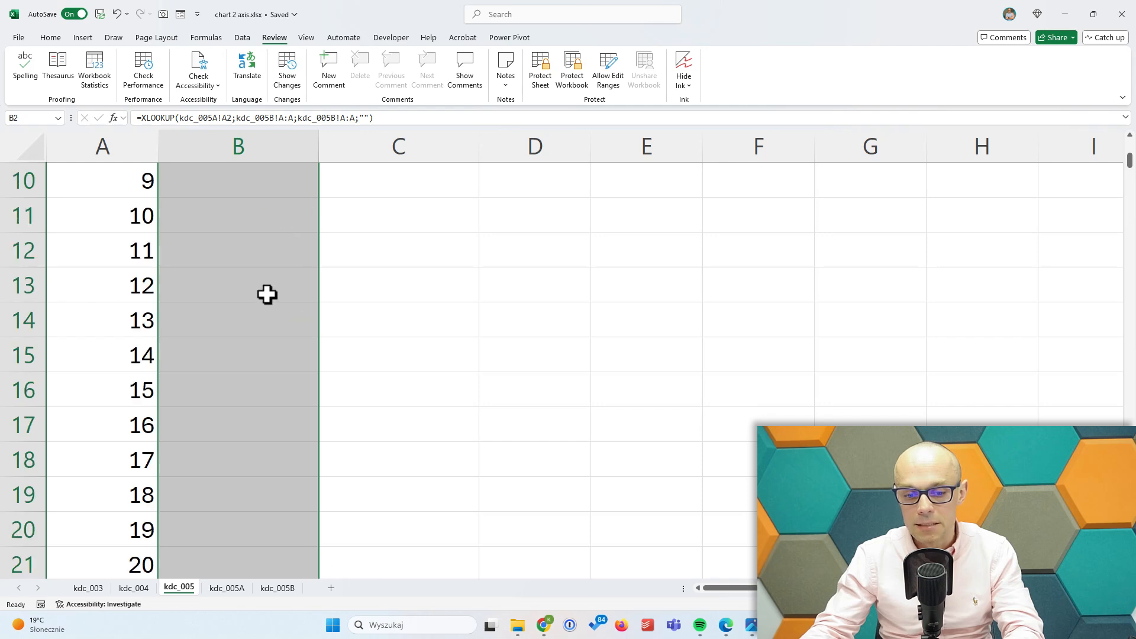
{"action": "scroll", "scroll_direction": "down", "scroll_amount": 3}
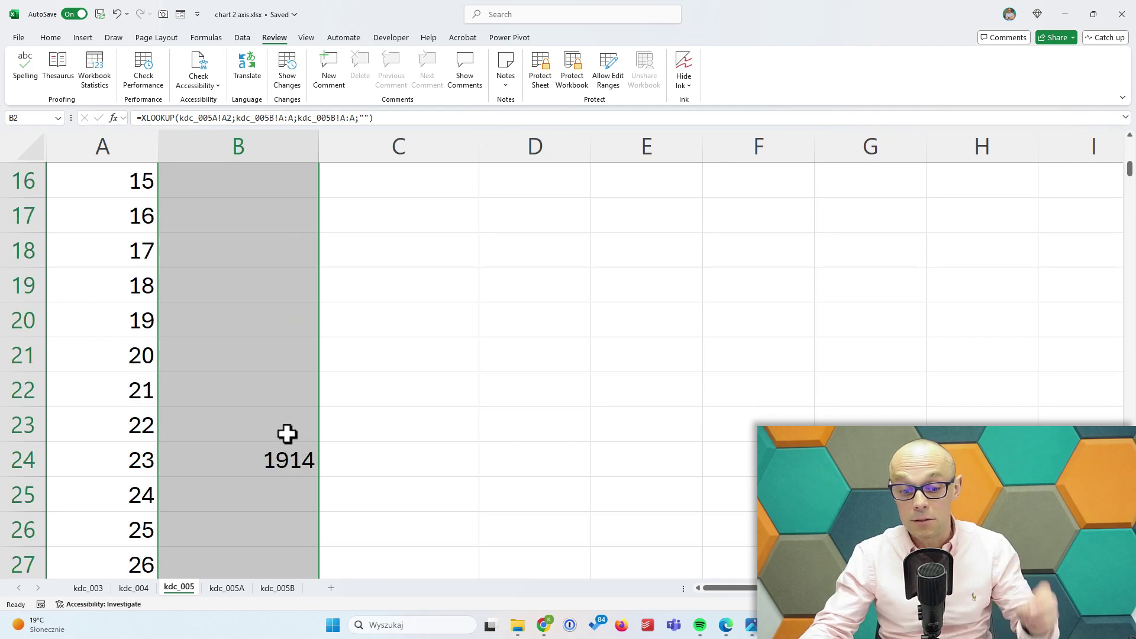
{"action": "mouse_move", "coordinate": [298, 462]}
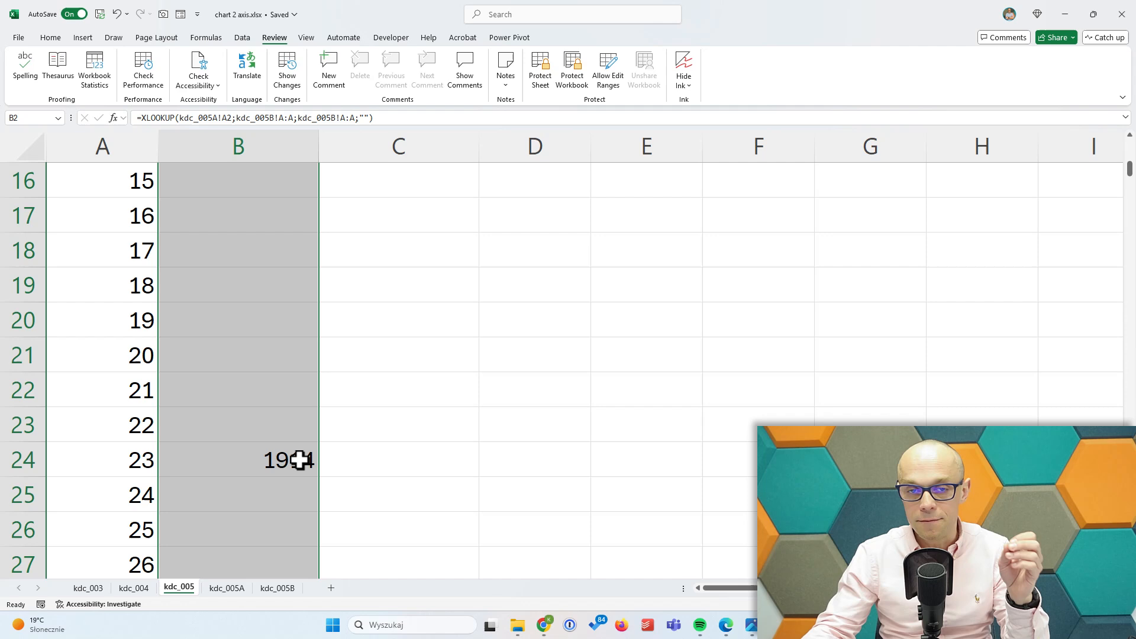
{"action": "scroll", "scroll_direction": "up", "scroll_amount": 3}
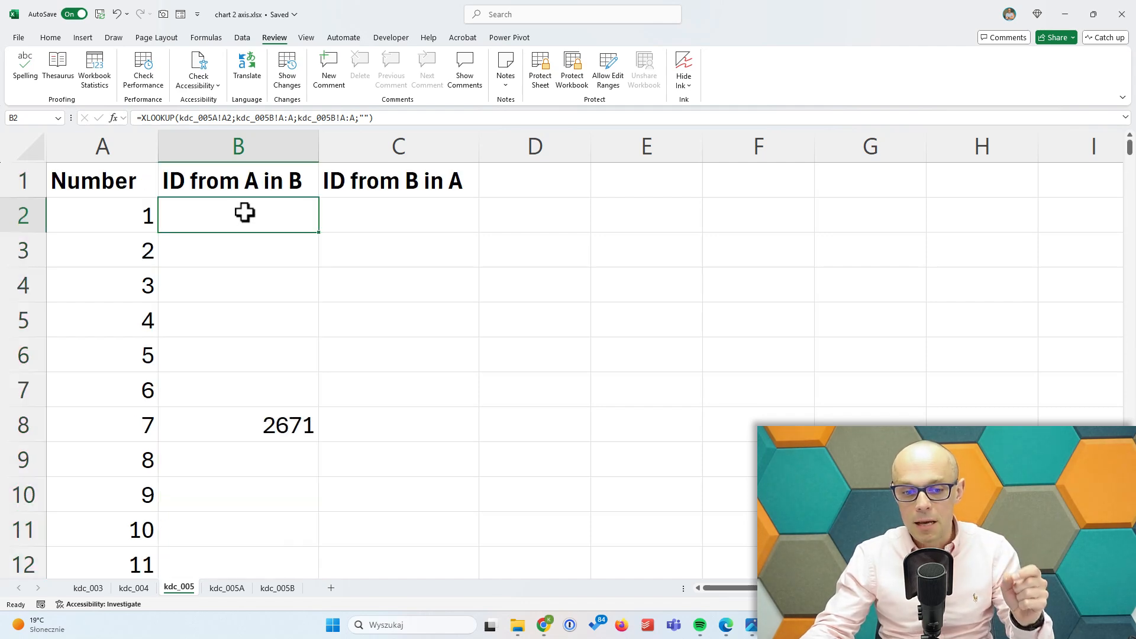
{"action": "mouse_move", "coordinate": [286, 426]}
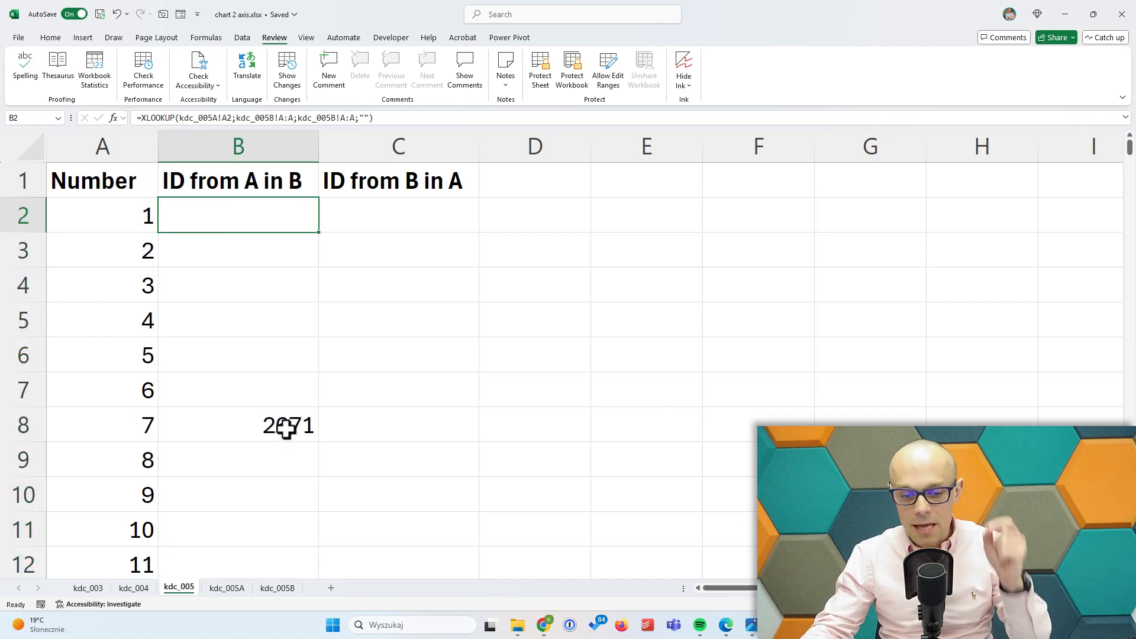
{"action": "left_click", "coordinate": [238, 423]}
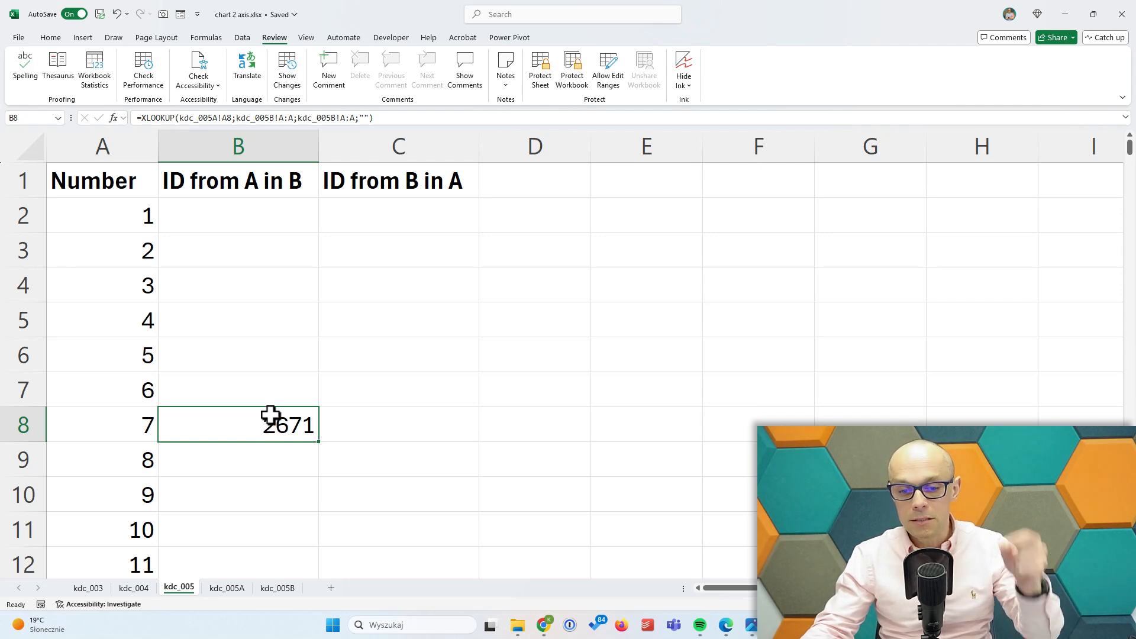
{"action": "mouse_move", "coordinate": [257, 341]}
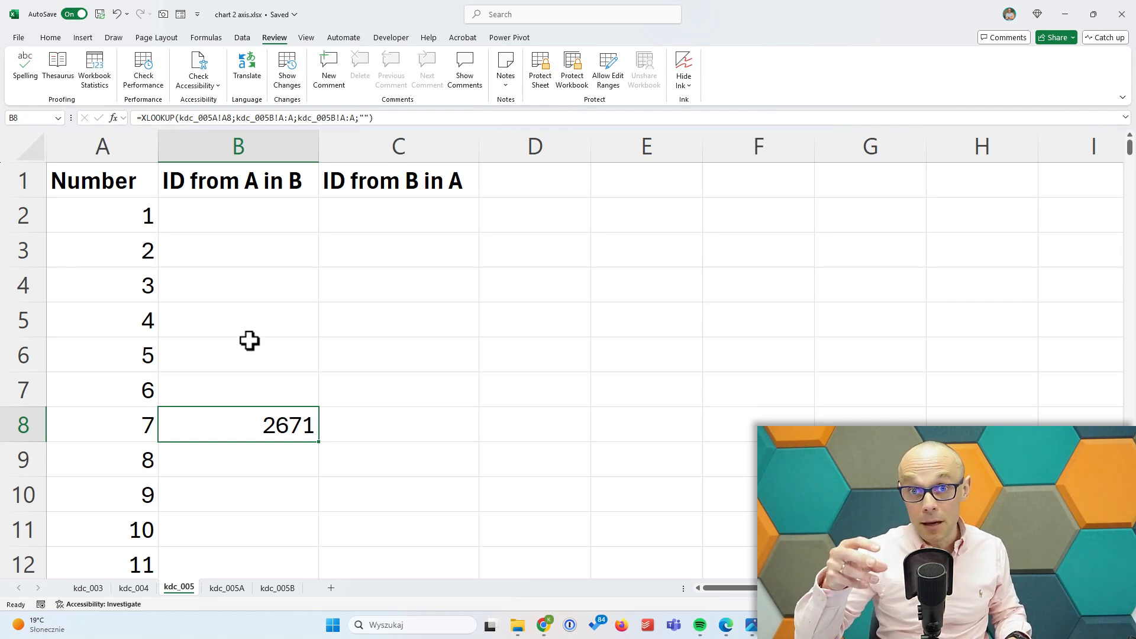
{"action": "mouse_move", "coordinate": [252, 201]}
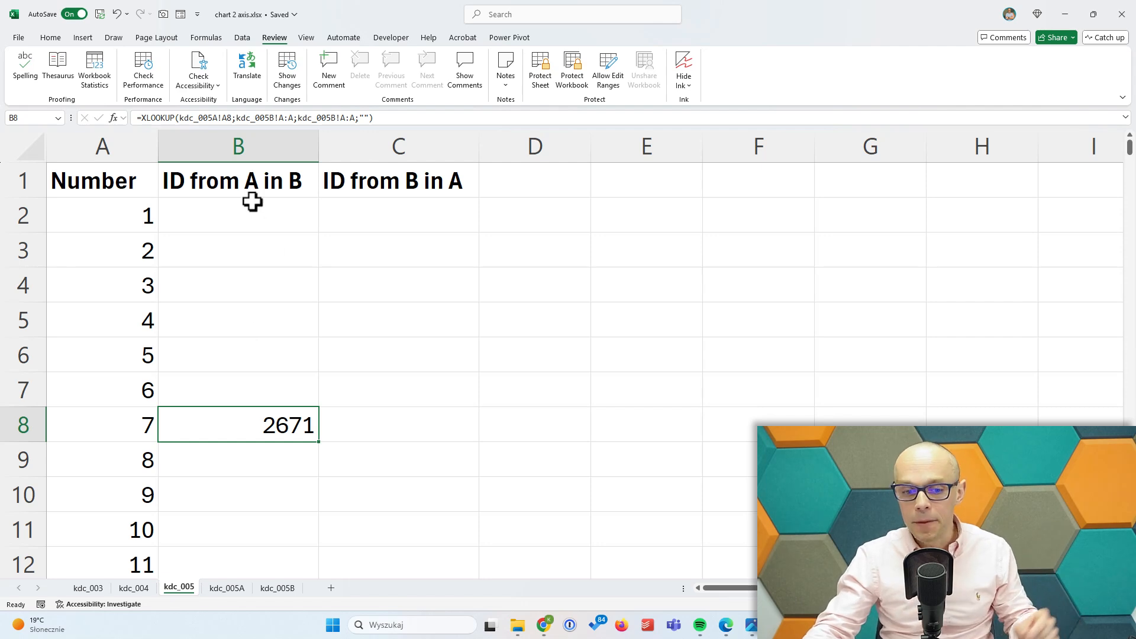
- Enter the reversed XLOOKUP of kdc_005B IDs against kdc_005A in C2 and fill it down, giving 2671 in row 12
{"action": "left_click", "coordinate": [238, 214]}
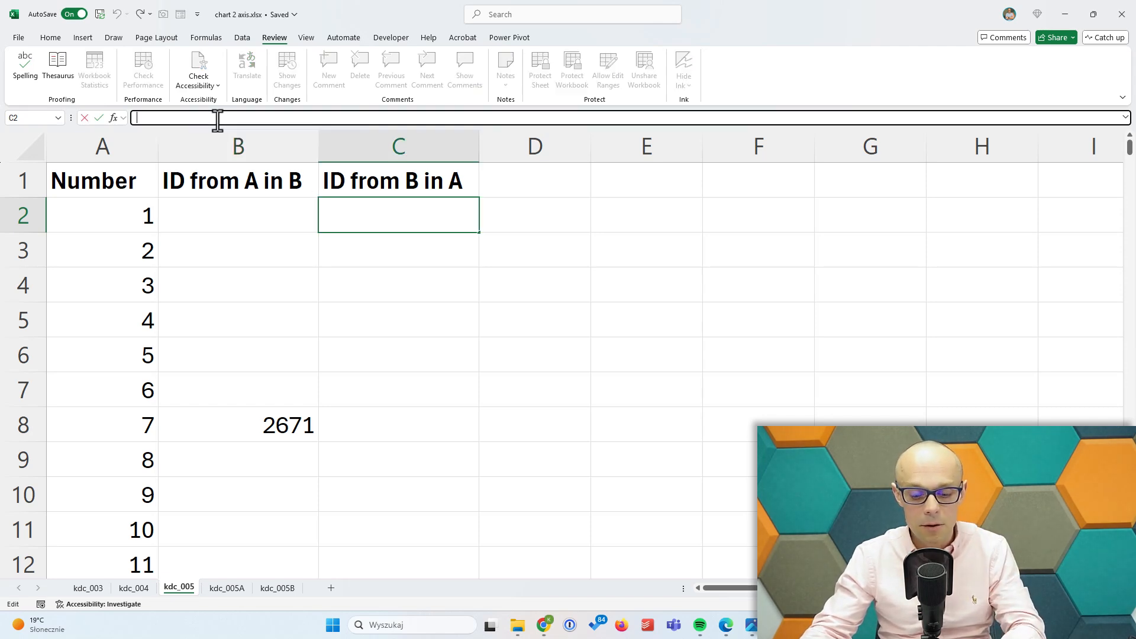
{"action": "type", "text": "=XLOOKUP(kdc_005A!A2;kdc_005B!A:A;kdc_005B!A:A;\"\")"}
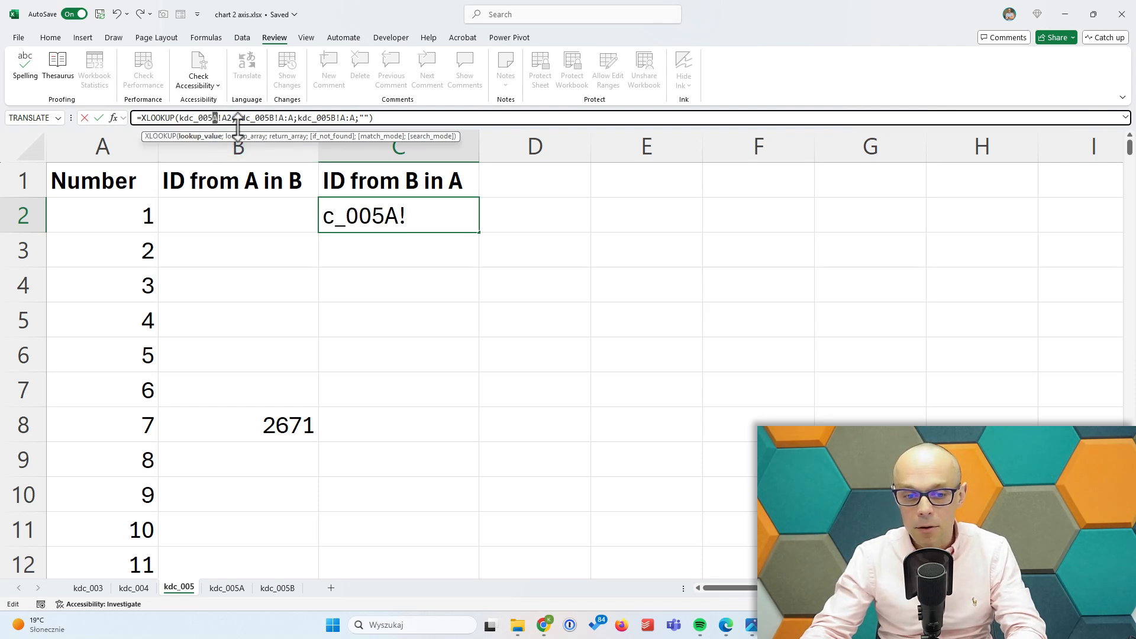
{"action": "type", "text": "B"}
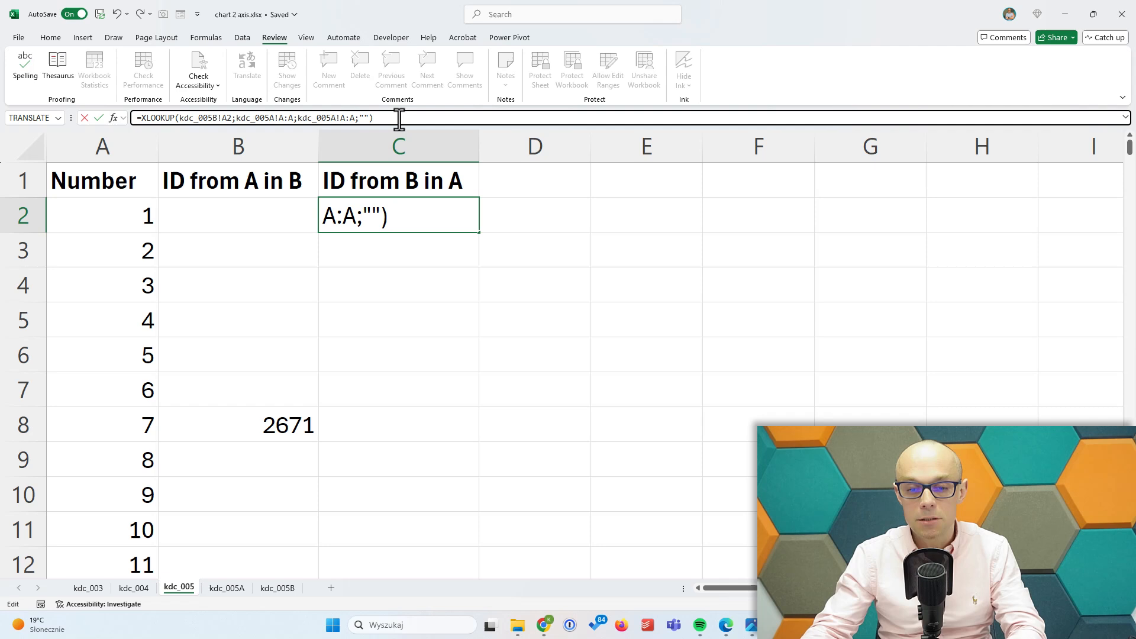
{"action": "key", "text": "Escape"}
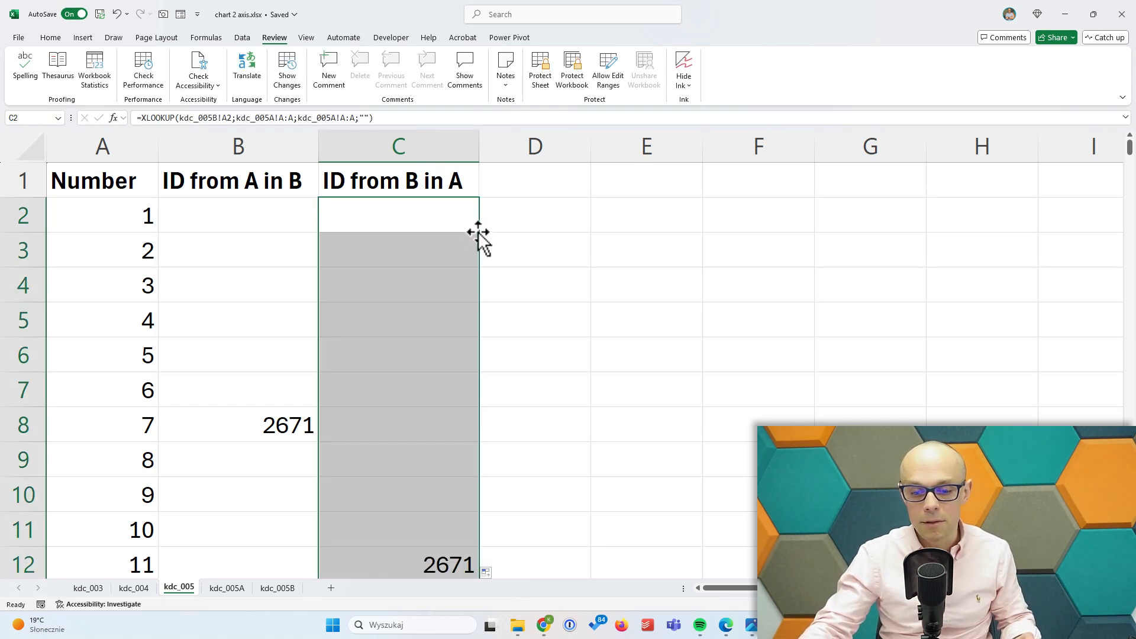
{"action": "scroll", "scroll_direction": "down", "scroll_amount": 3}
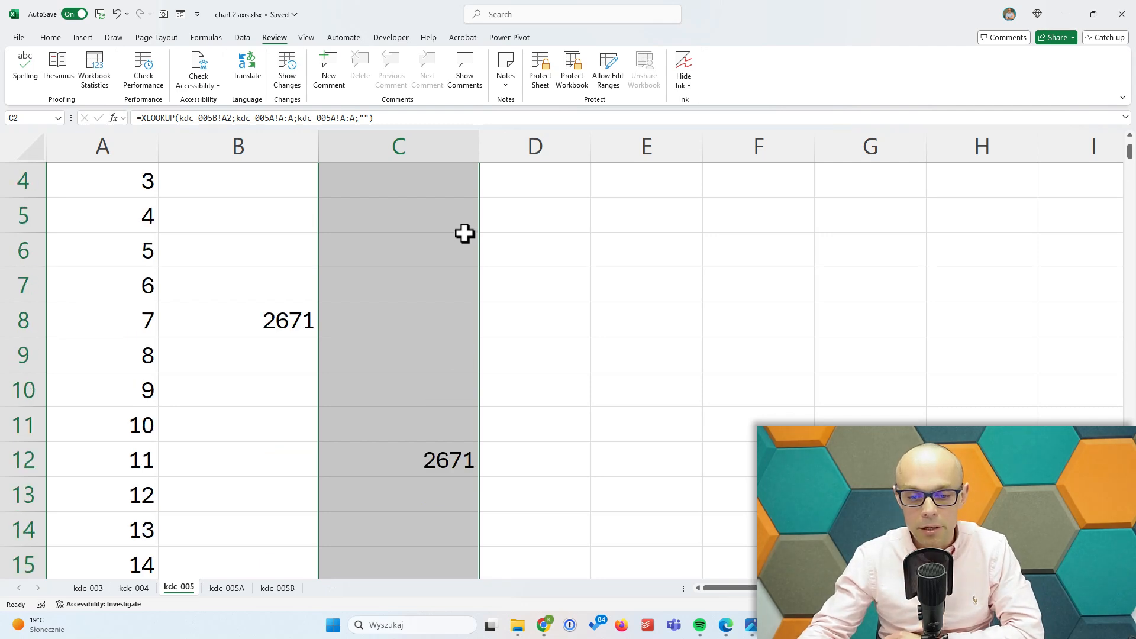
{"action": "scroll", "scroll_direction": "up", "scroll_amount": 3}
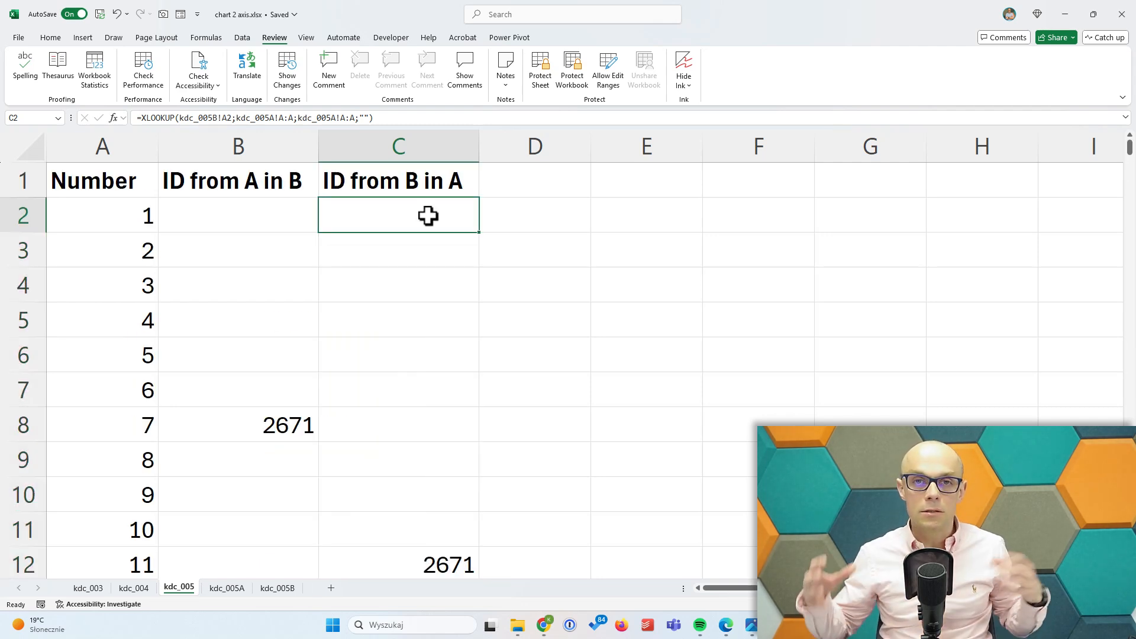